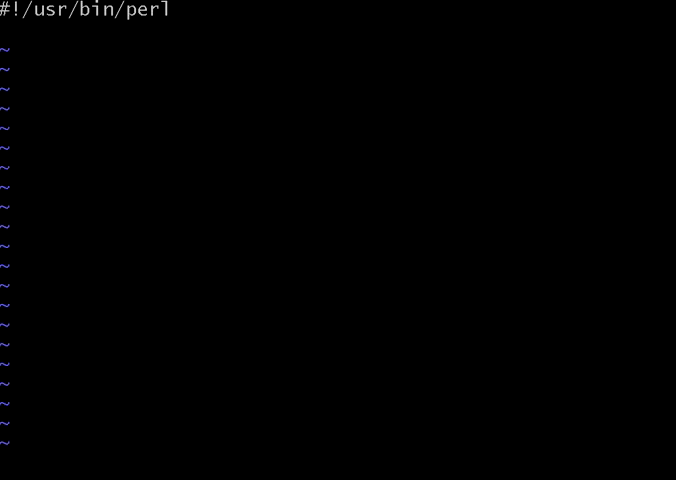
# Begin a new line below the tan(10) script in perl4.pl
pyautogui.press('Return')
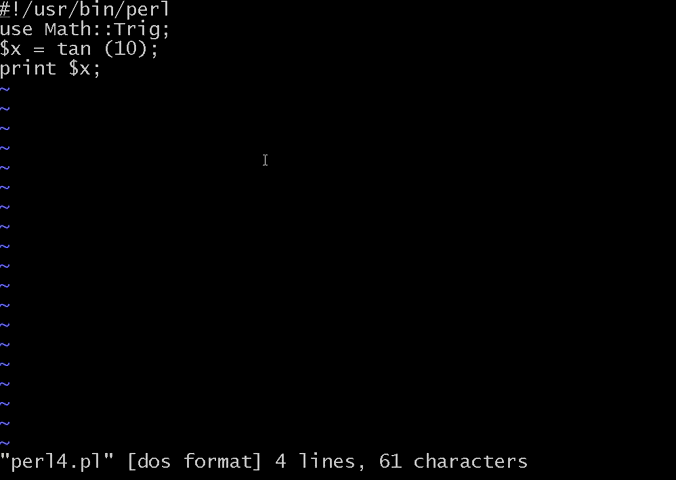
pyautogui.moveTo(184, 68)
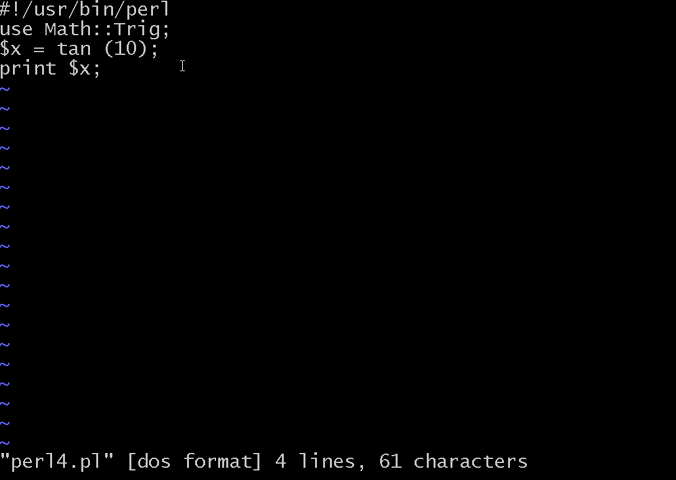
pyautogui.moveTo(126, 82)
pyautogui.write('$')
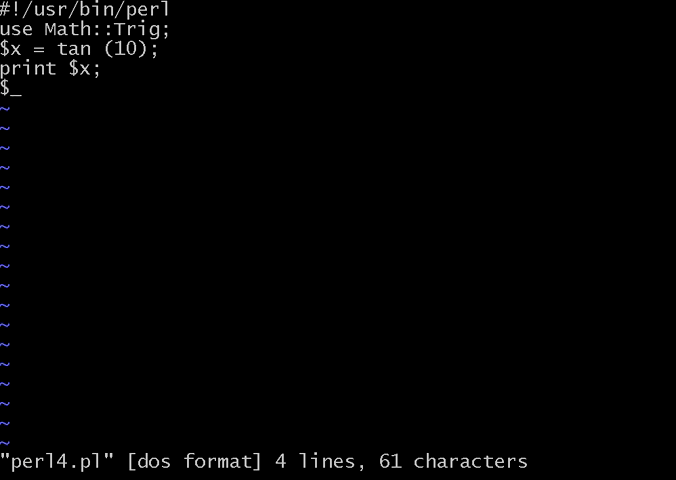
# Add $x = sin(2); followed by a print "\n"; newline statement
pyautogui.write('x')
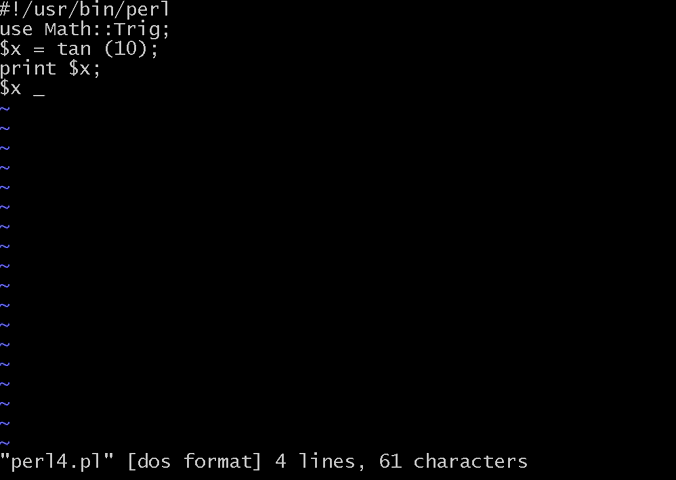
pyautogui.write('=')
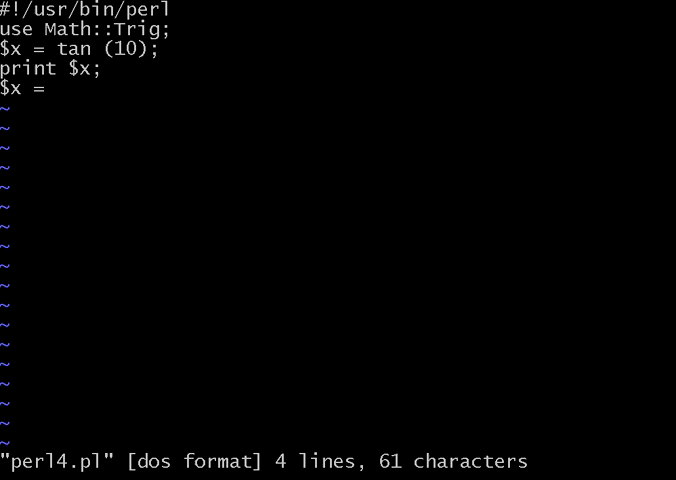
pyautogui.write('sin')
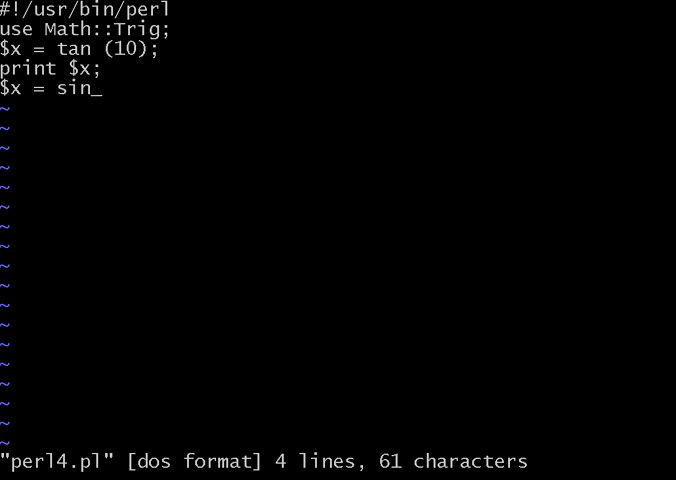
pyautogui.write('(2);')
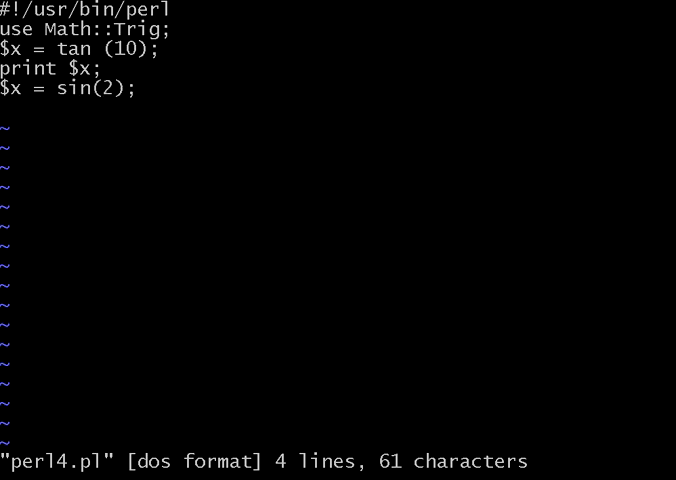
pyautogui.write('print')
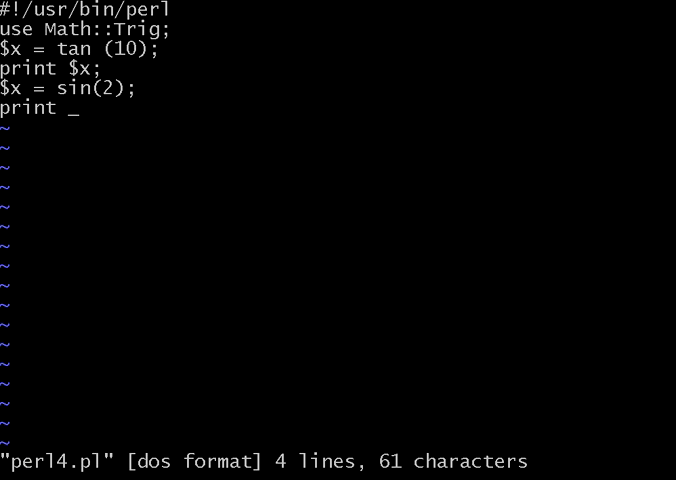
pyautogui.write('"\\n";')
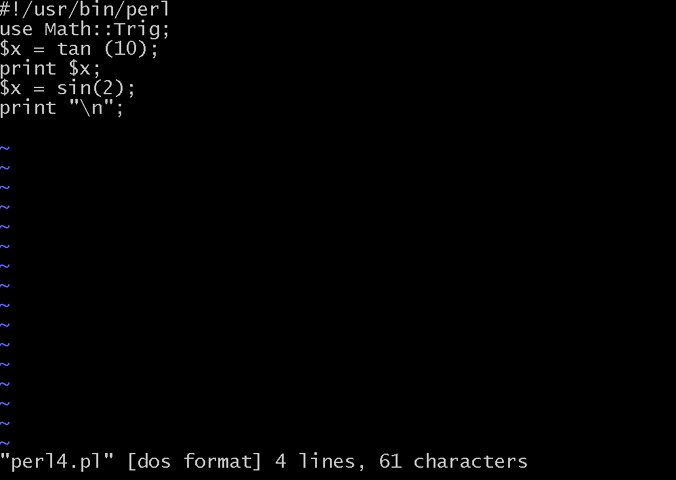
# Add print $x; and another print "\n"; to output the sine value on its own line
pyautogui.write('print')
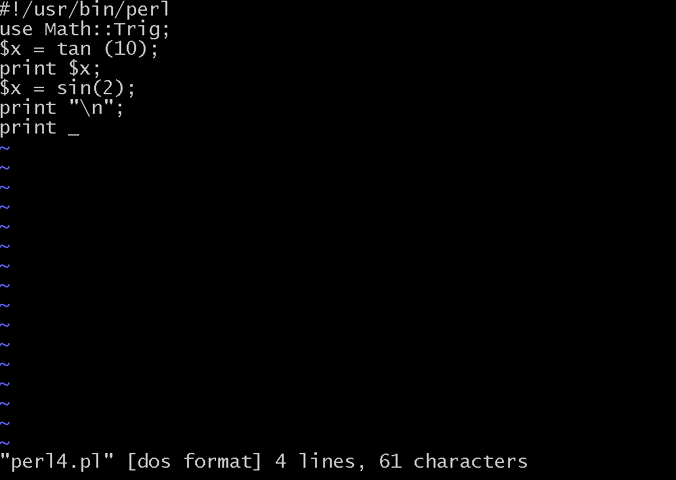
pyautogui.write('$x')
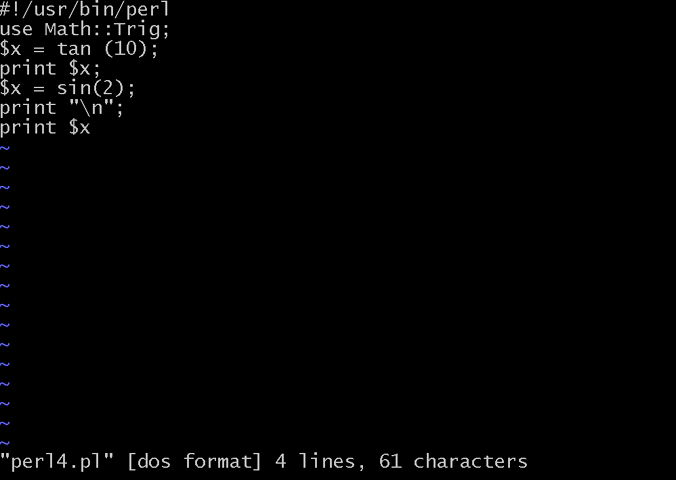
pyautogui.write('print')
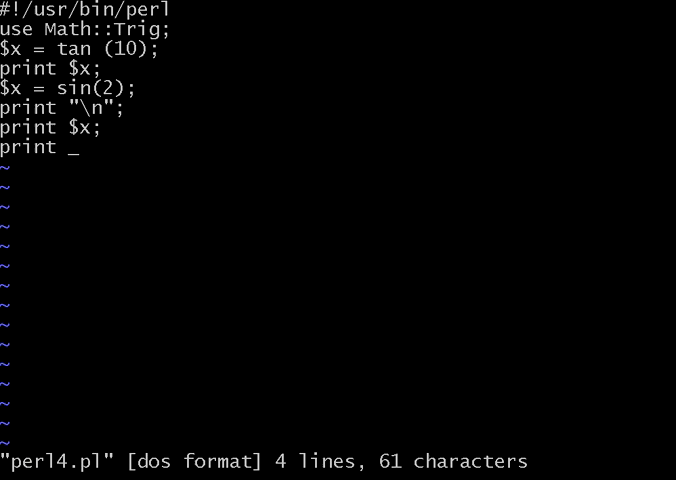
pyautogui.write('"\\n";')
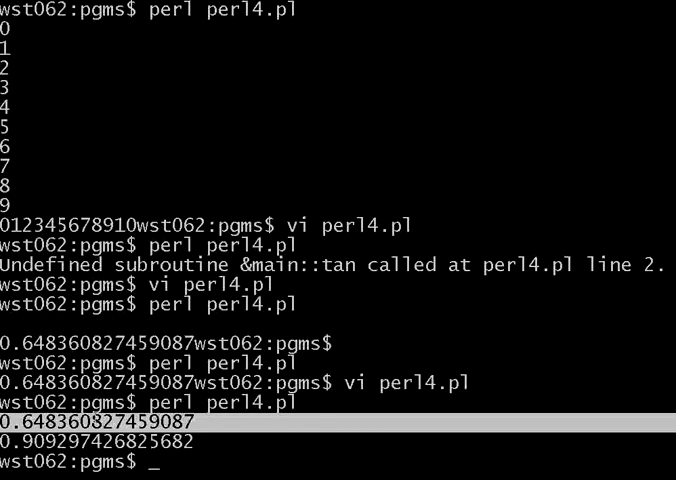
# List perl4.pl with cat, then run it with perl to print the tangent and sine values
pyautogui.write('cat')
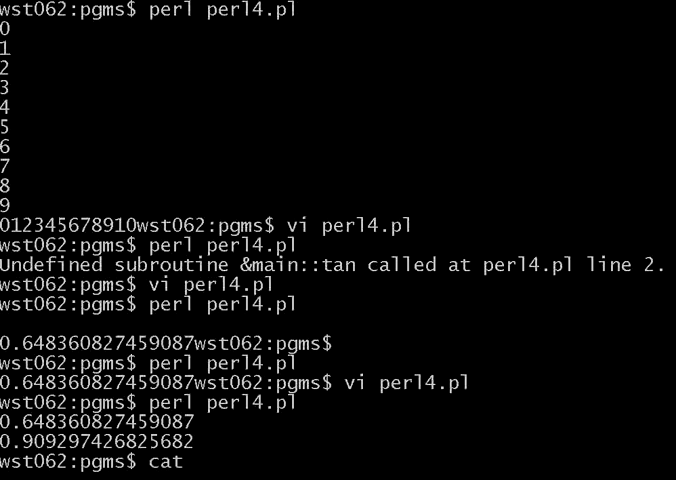
pyautogui.write('perl4.pl')
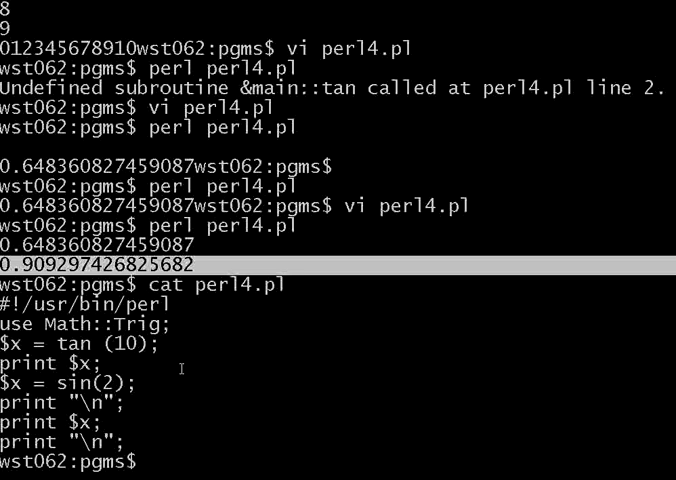
pyautogui.write('perl perl4.pl')
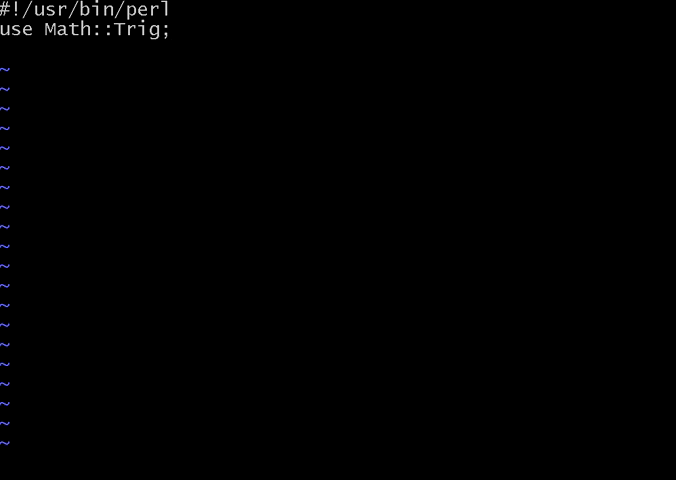
# Read a value from standard input into $v1 with $v1 = <>;
pyautogui.write('$')
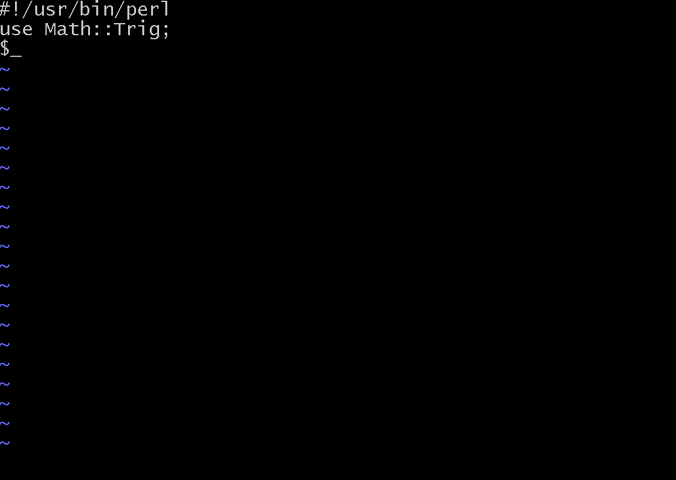
pyautogui.write('v1 =')
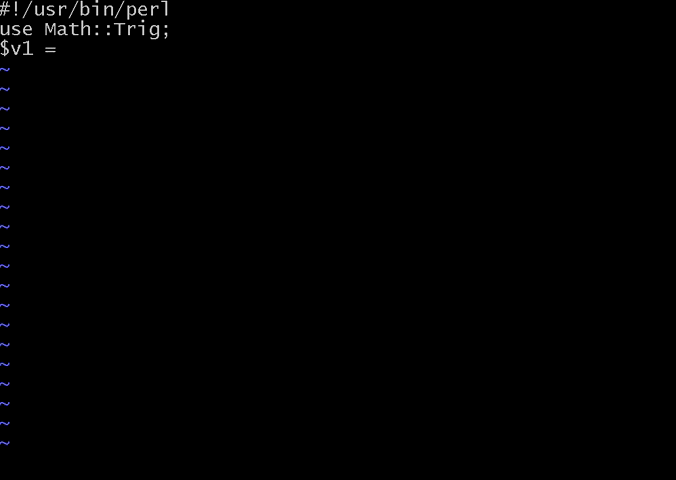
pyautogui.write('<>;')
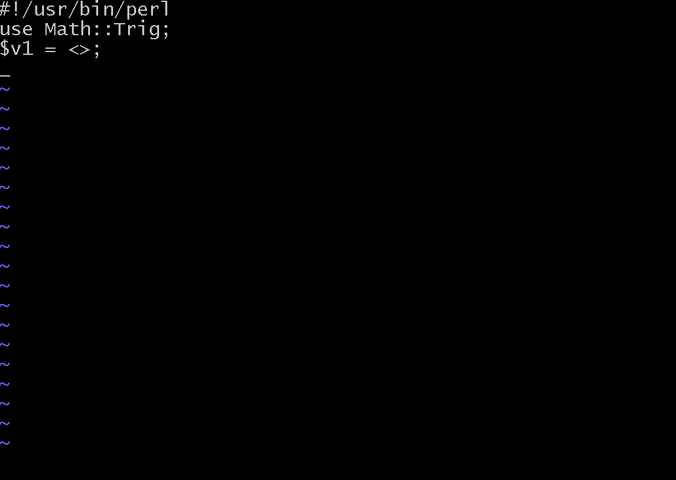
# Write the if ($v1 > 10) branch printing "greater than 10\n"
pyautogui.write('if')
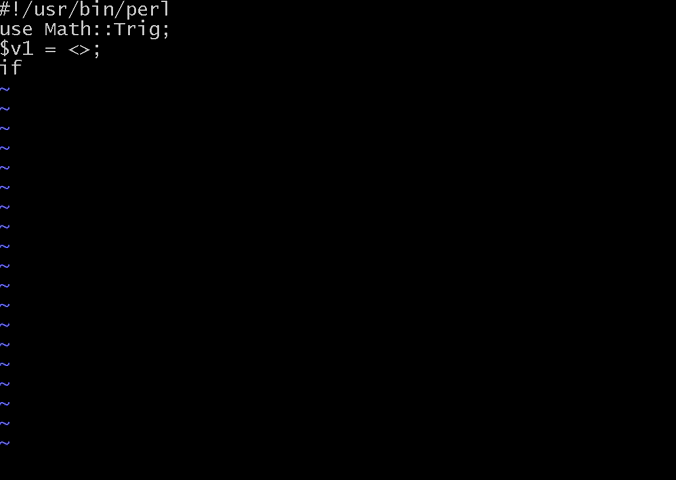
pyautogui.write('(')
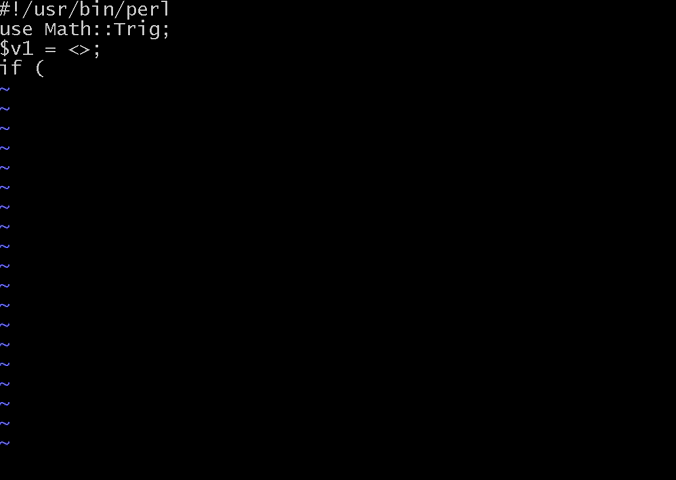
pyautogui.write('$v1')
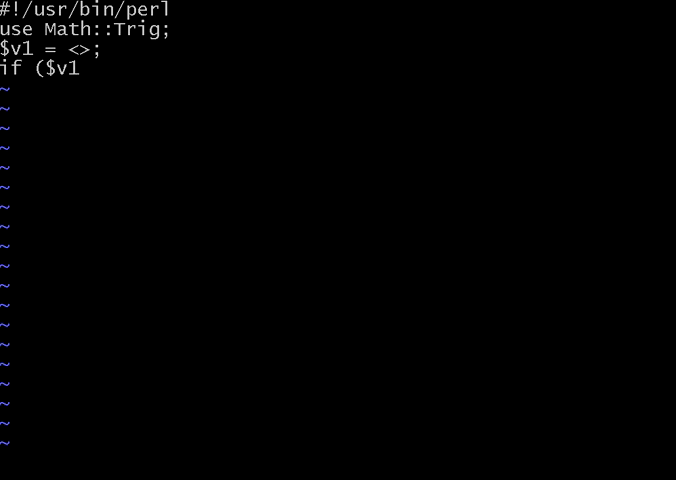
pyautogui.write('>')
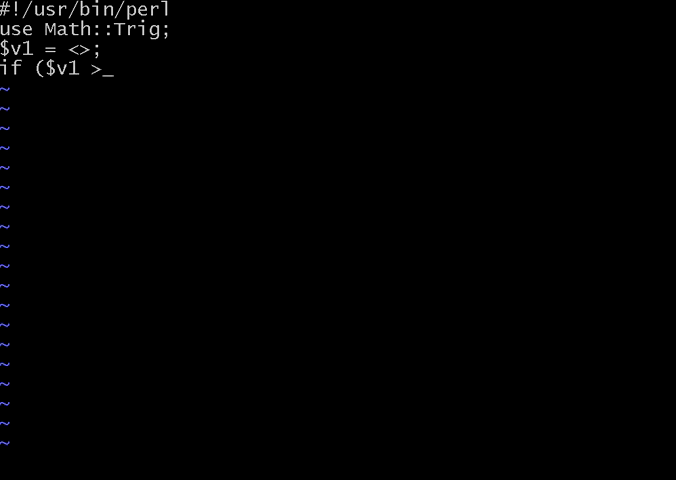
pyautogui.write('10)')
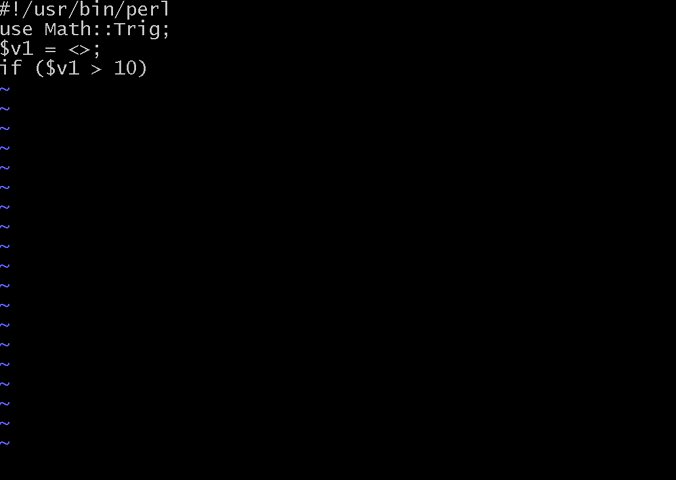
pyautogui.write('" "')
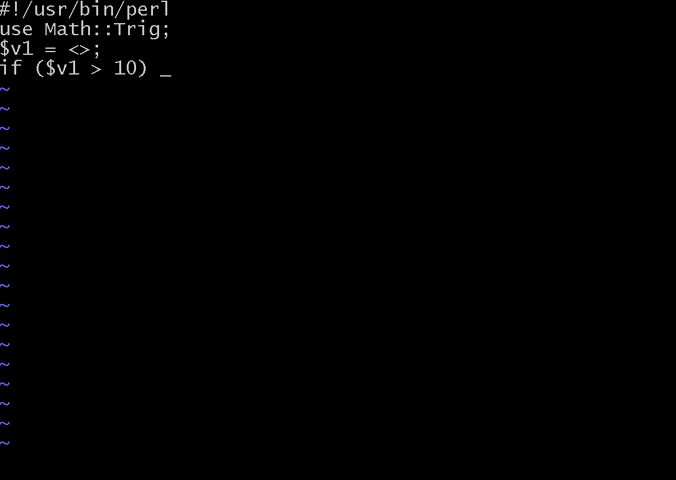
pyautogui.write('{ p')
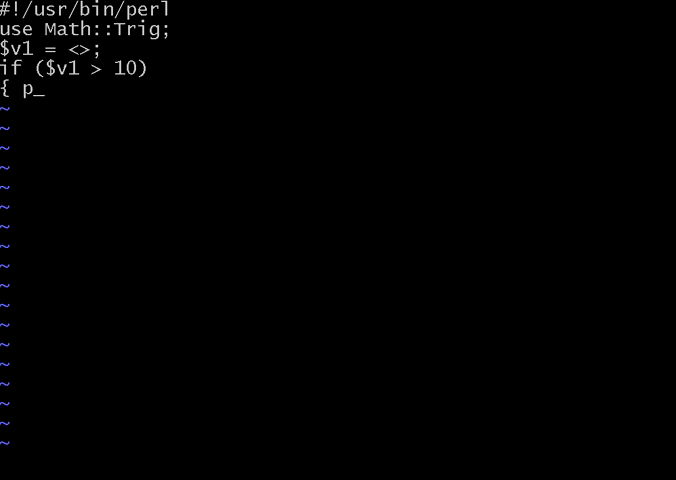
pyautogui.write('rint "')
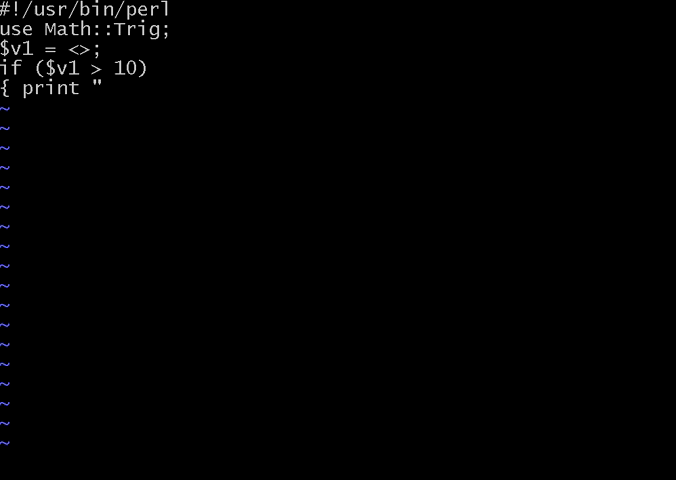
pyautogui.write('greater th')
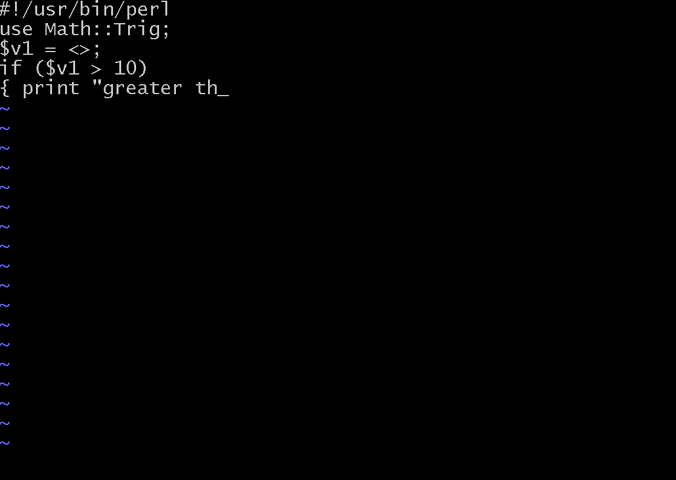
pyautogui.write('an 10')
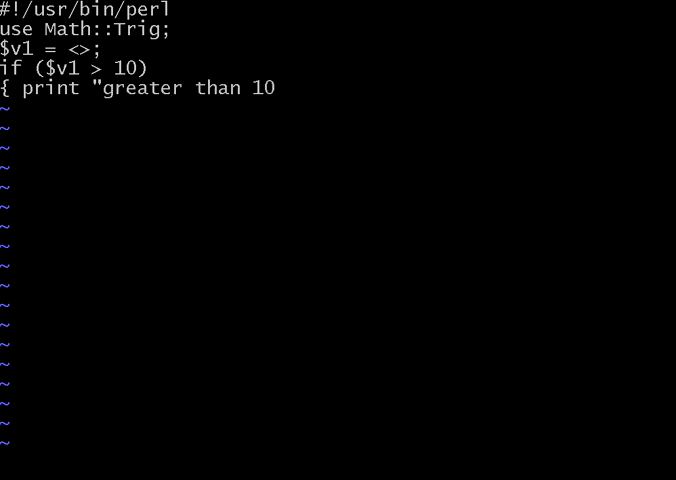
pyautogui.write('\\n";')
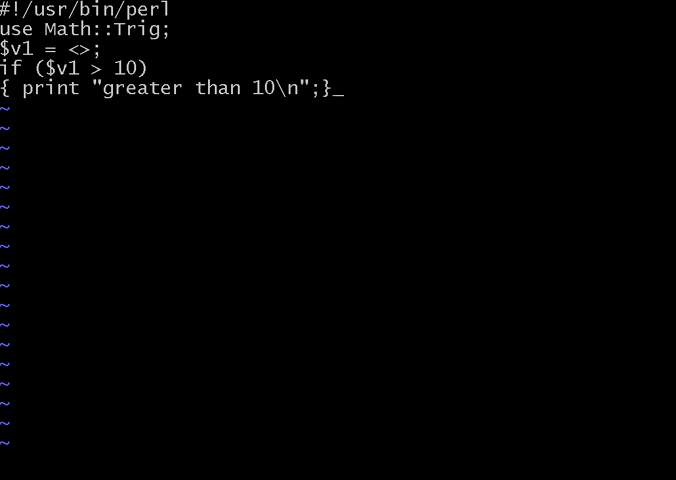
# Write the else branch printing "not greater than 10\n" and close the block
pyautogui.write('else')
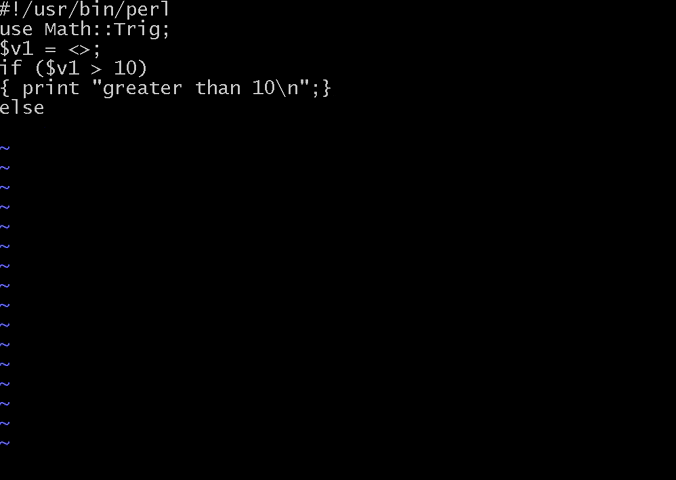
pyautogui.write('{ print')
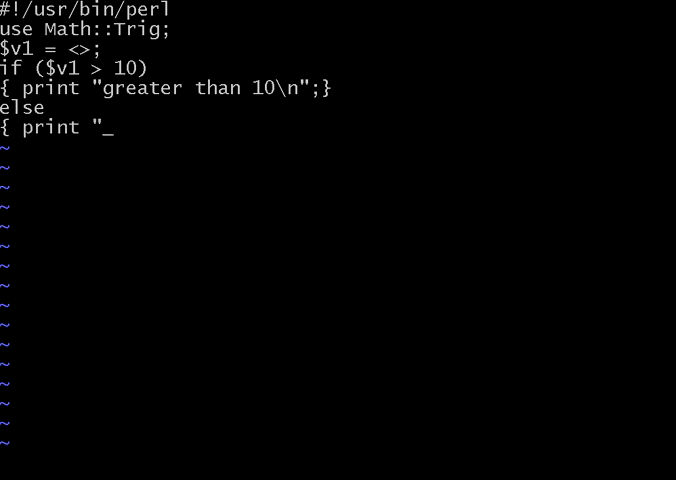
pyautogui.write('not greater than 1')
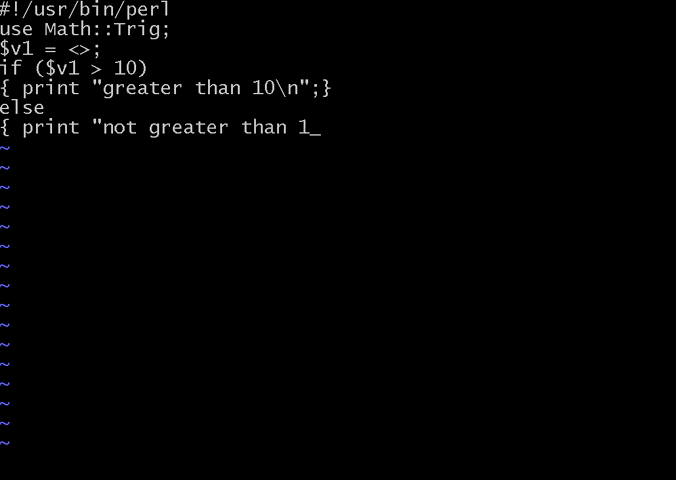
pyautogui.write('0\\n"')
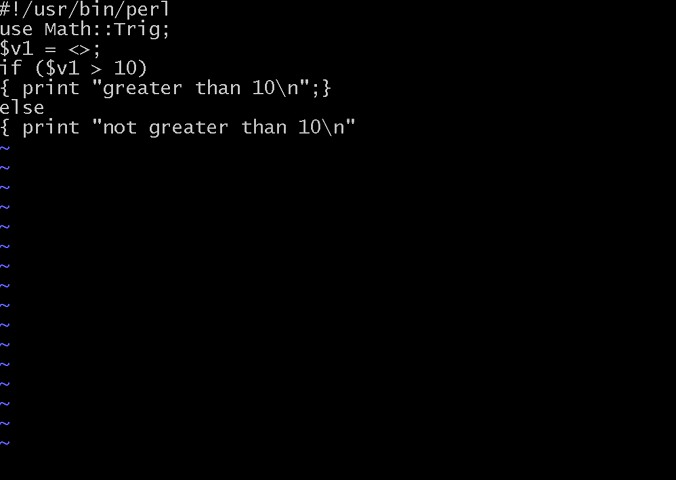
pyautogui.write(';}')
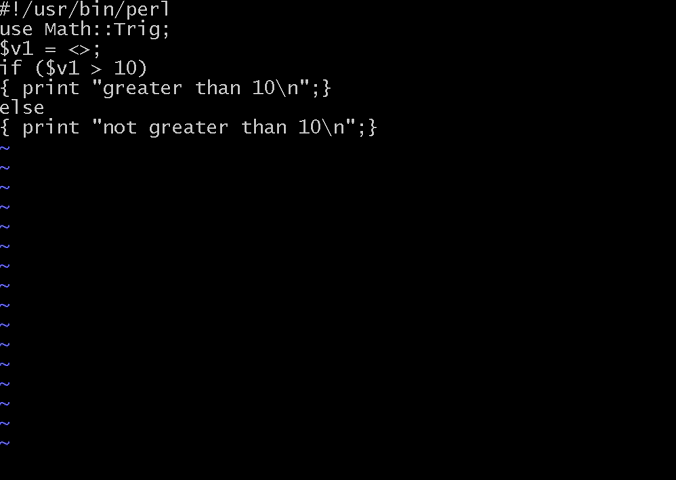
# Save with :wq and run perl perl4.pl twice, entering 5 then 15, then start reopening the script
pyautogui.write(':wq')
pyautogui.write('vi perl4.pl')
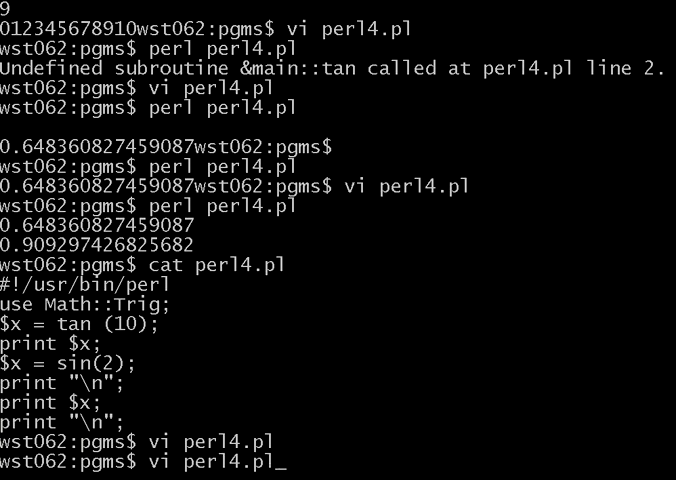
pyautogui.write('perl perl4.pl')
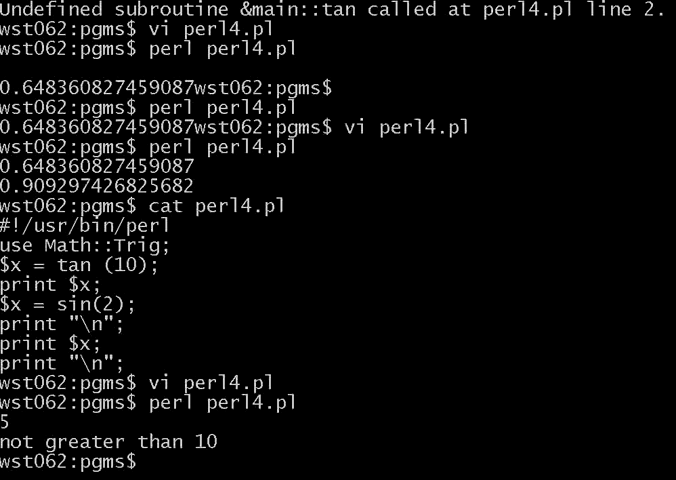
pyautogui.write('perl perl4.pl')
pyautogui.write('cat')
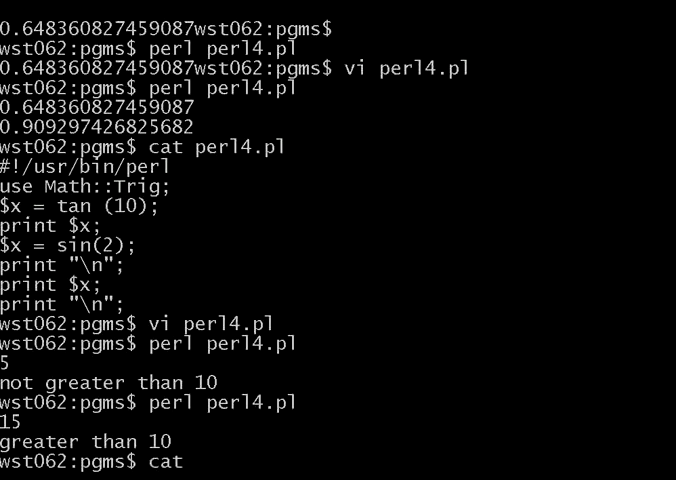
pyautogui.write('perl4.')
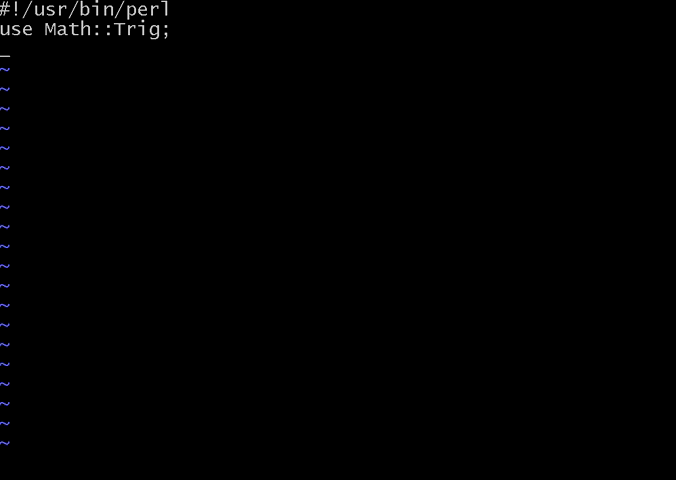
# Write the loop header for ($i = 1; $i <= 10; $i++)
pyautogui.write('for ($i =')
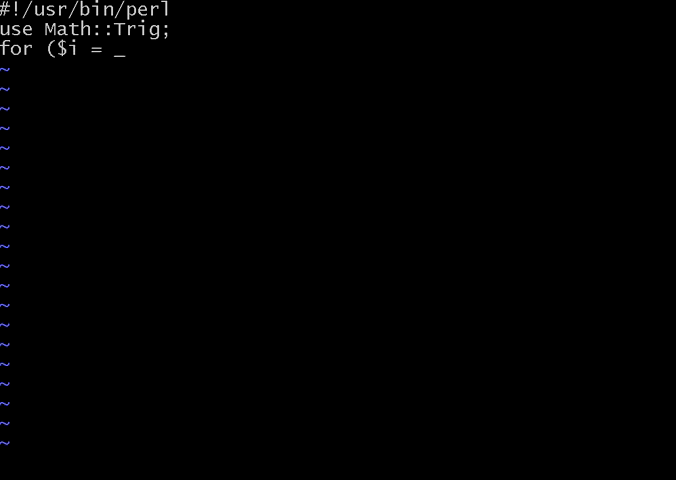
pyautogui.write('1; $i')
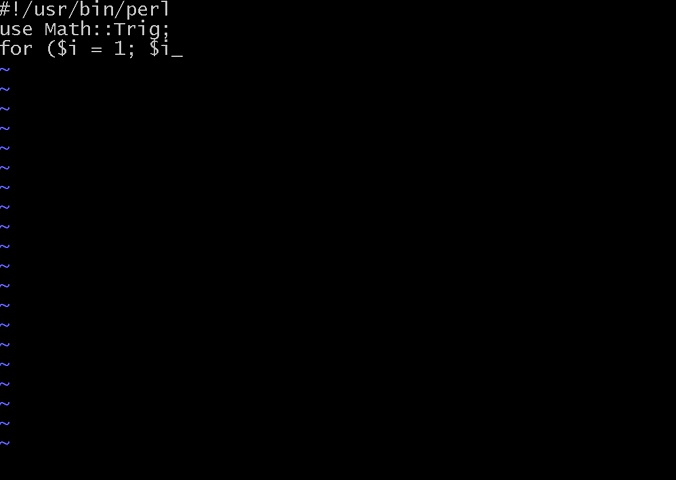
pyautogui.write('<= 10;')
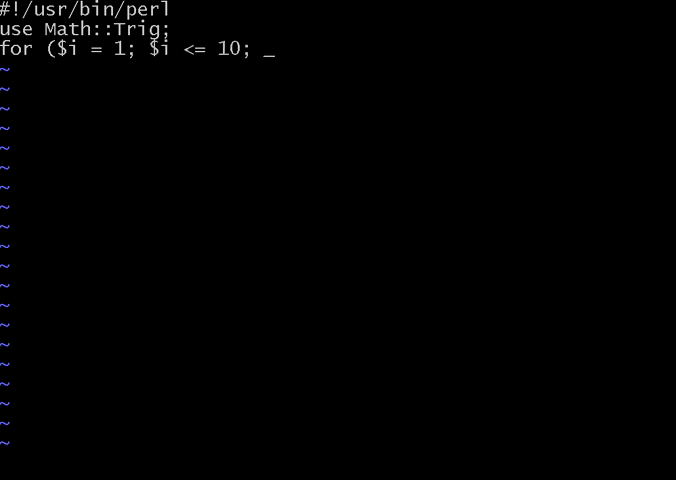
pyautogui.write('$i+')
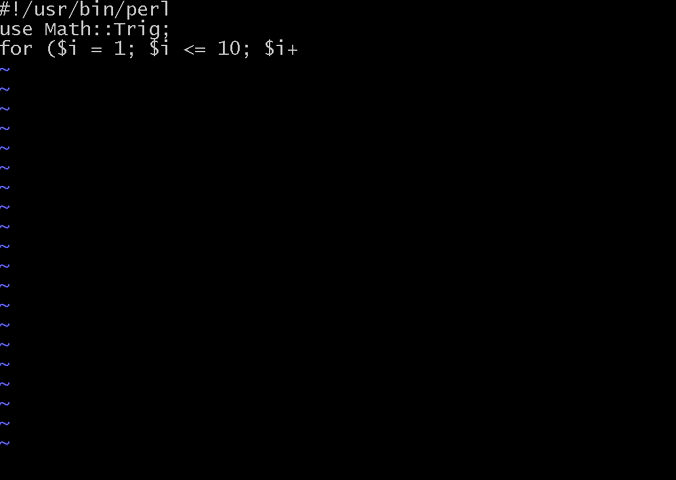
pyautogui.write('+')
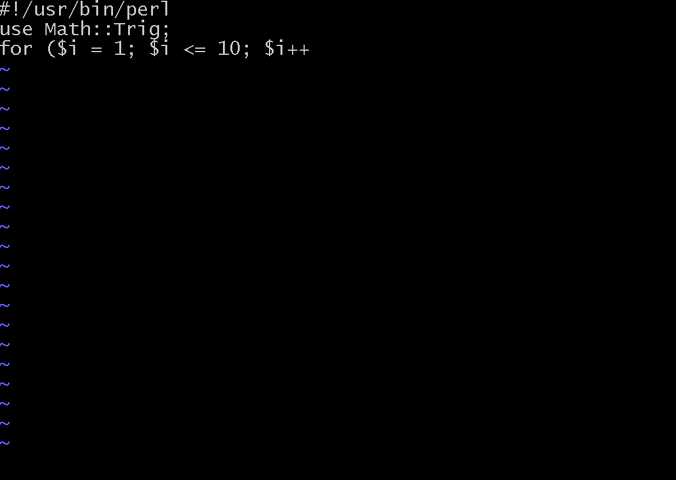
pyautogui.write(')')
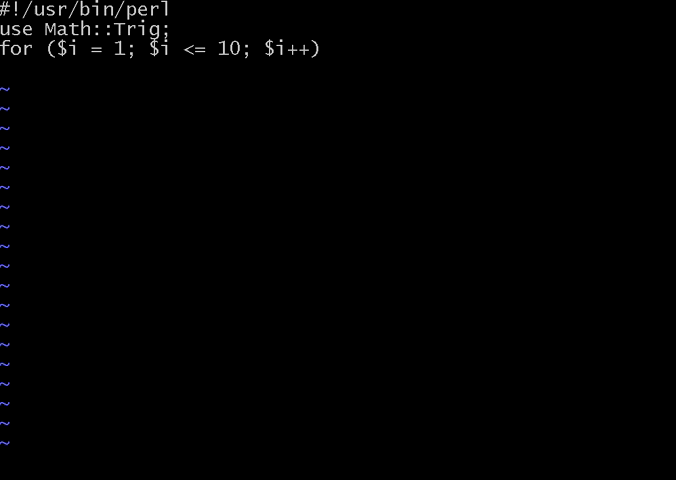
# Give the loop the body {print "$i \n";} so each number prints on its own line
pyautogui.write('{p')
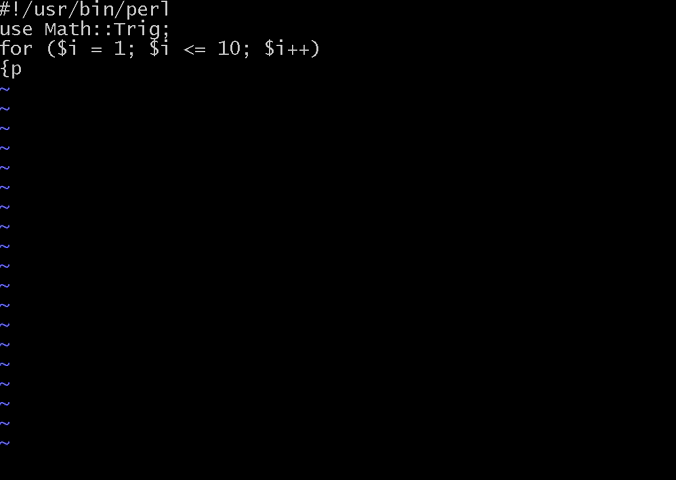
pyautogui.write('rint "')
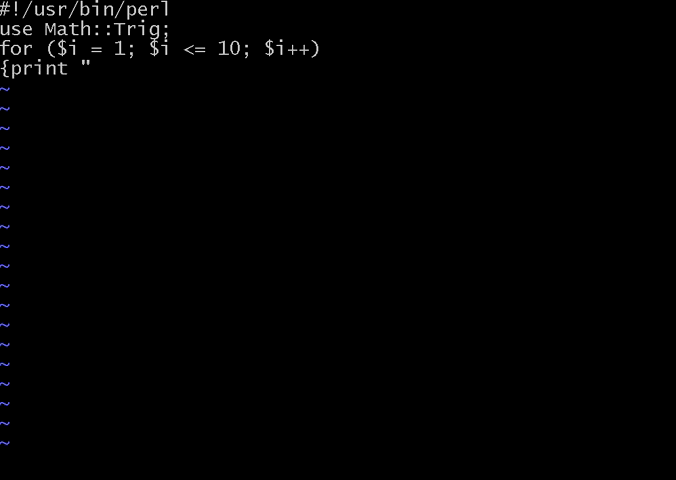
pyautogui.write('$i')
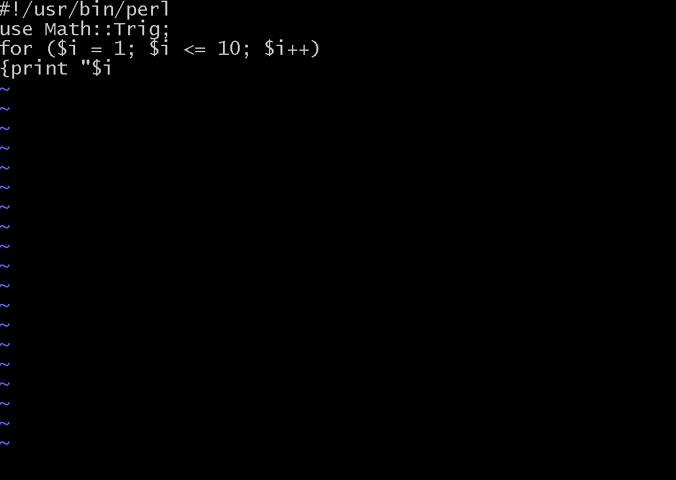
pyautogui.write('\\n"')
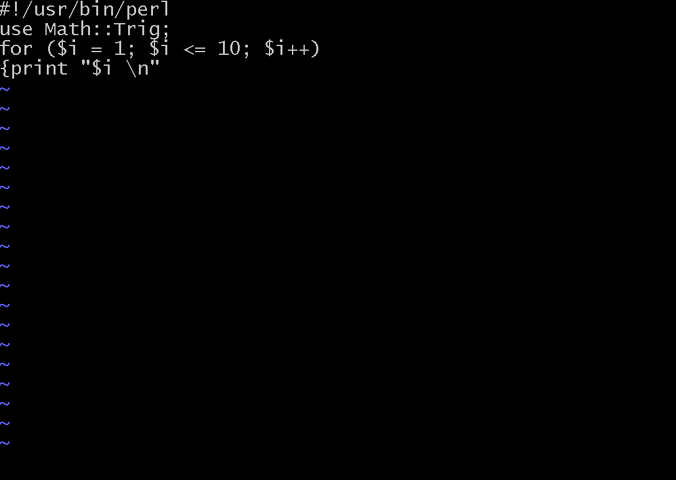
pyautogui.write(';')
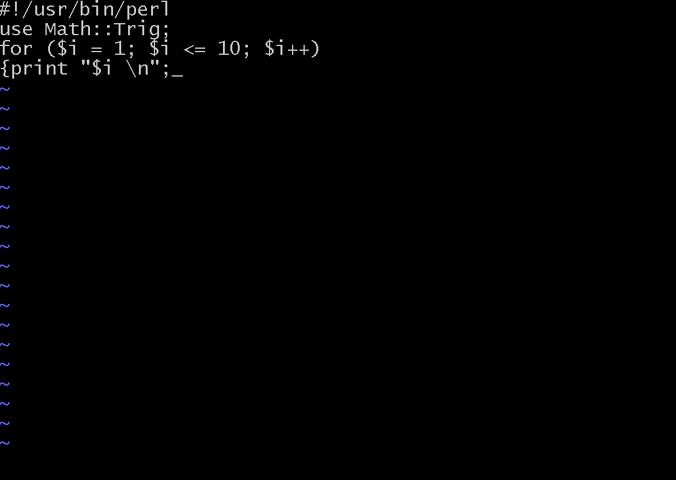
pyautogui.write('}')
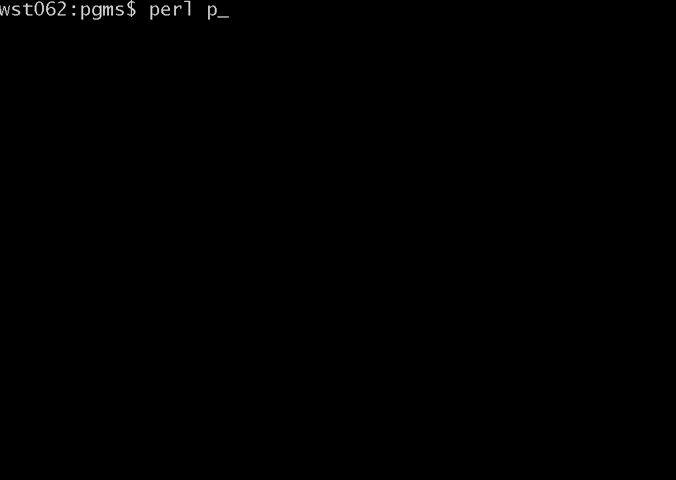
# Run perl perl4.pl to print 1 through 10, then reopen perl4.pl in vi
pyautogui.write('erl4.pl')
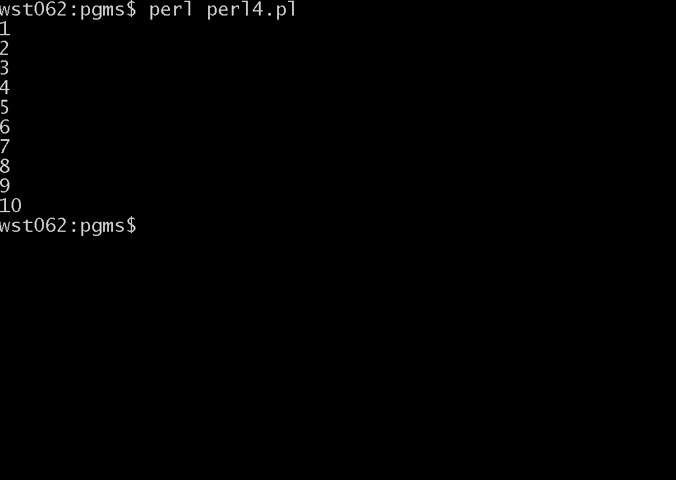
pyautogui.write('vi per')
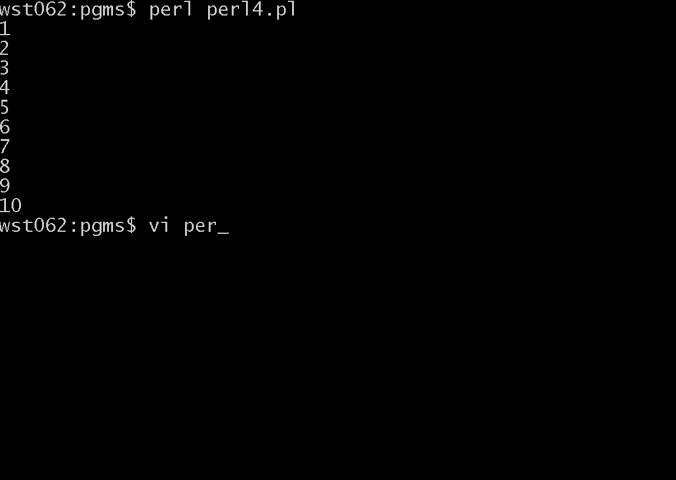
pyautogui.press('Return')
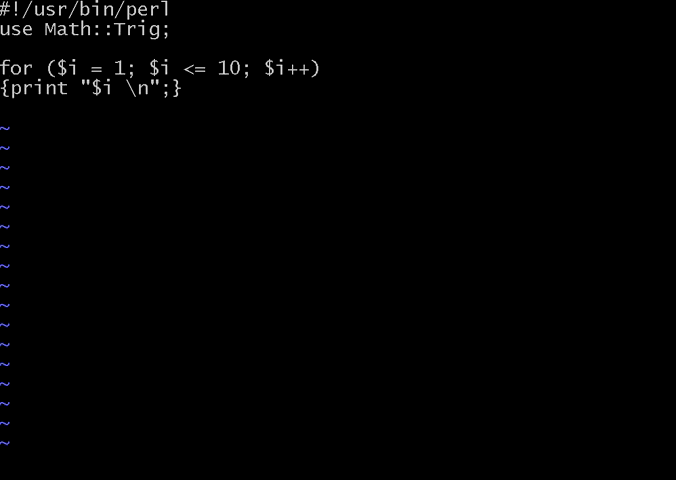
# Insert print "for loop example \n"; as a heading line above the for loop
pyautogui.write('print')
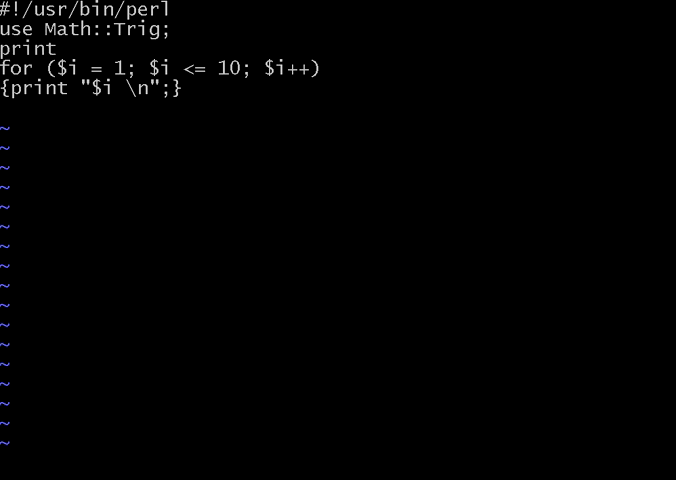
pyautogui.write('"for l')
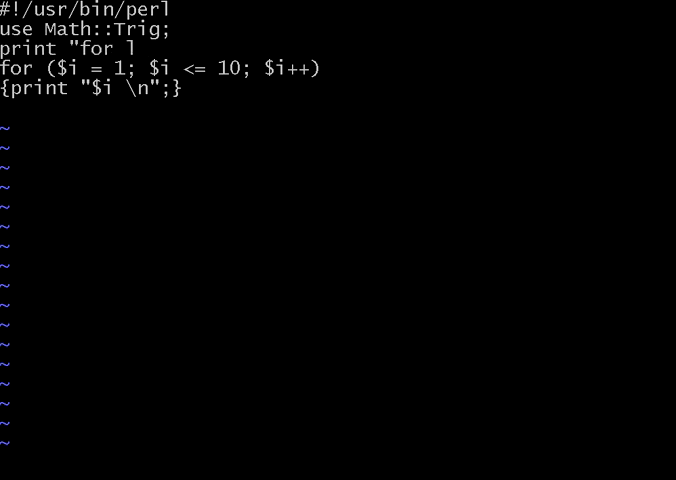
pyautogui.write('oop example')
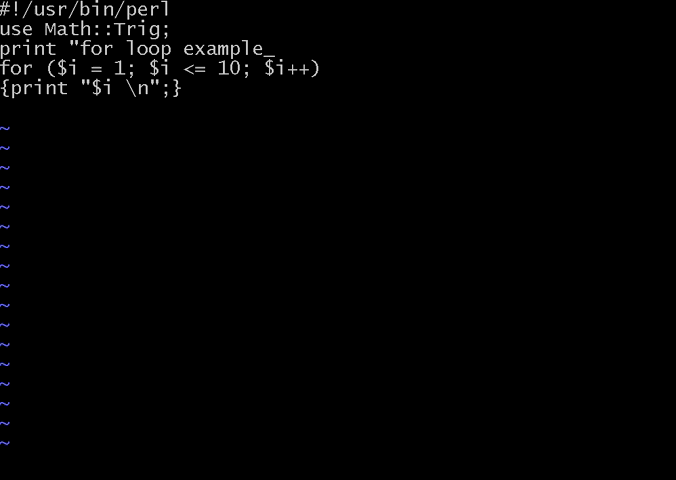
pyautogui.write('\\n"')
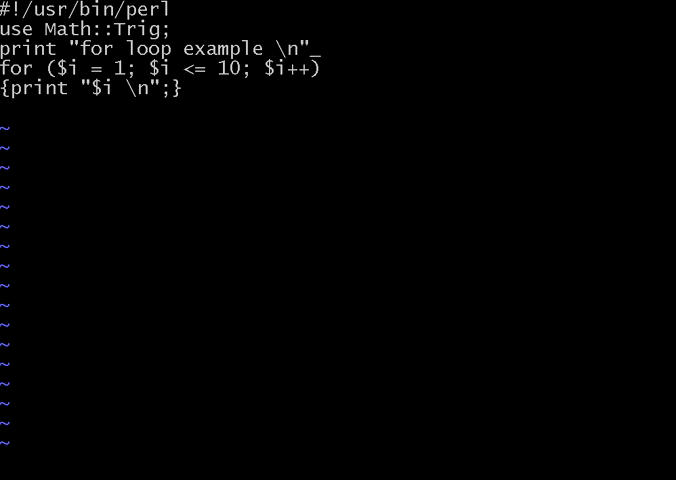
pyautogui.write(';')
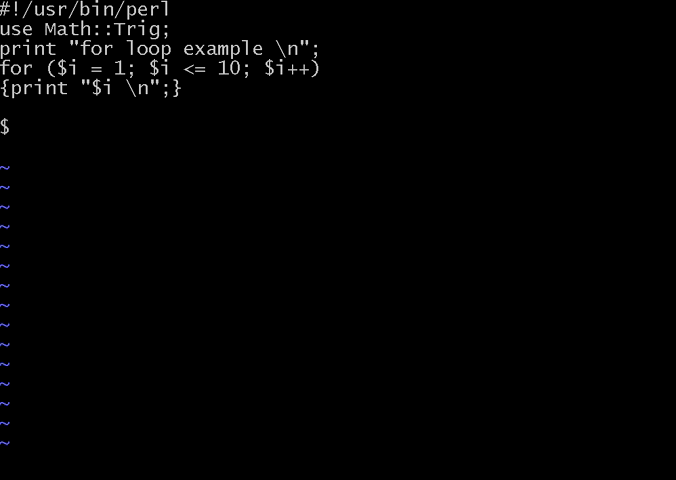
# Initialise $j = 1; and write the while ($j <= 10) condition
pyautogui.write('$j = 1;')
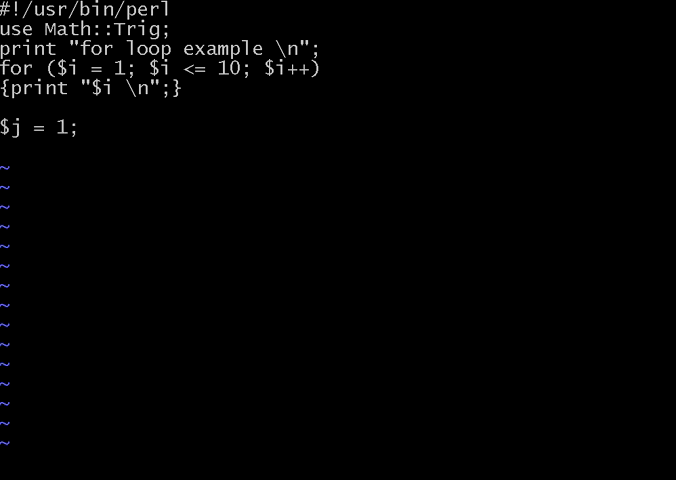
pyautogui.write('while')
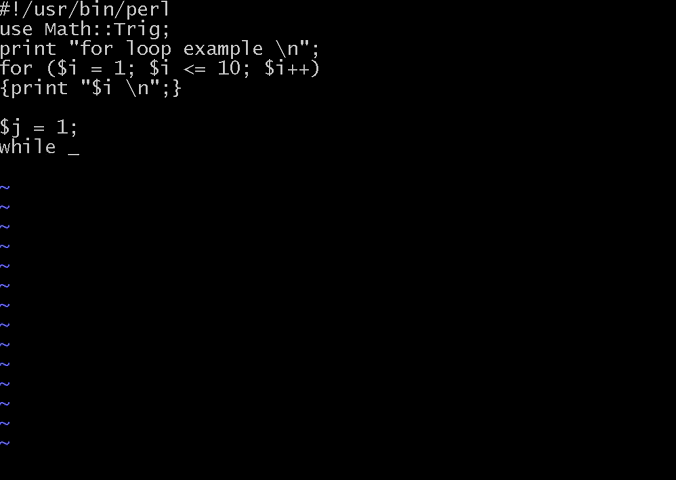
pyautogui.write('($j')
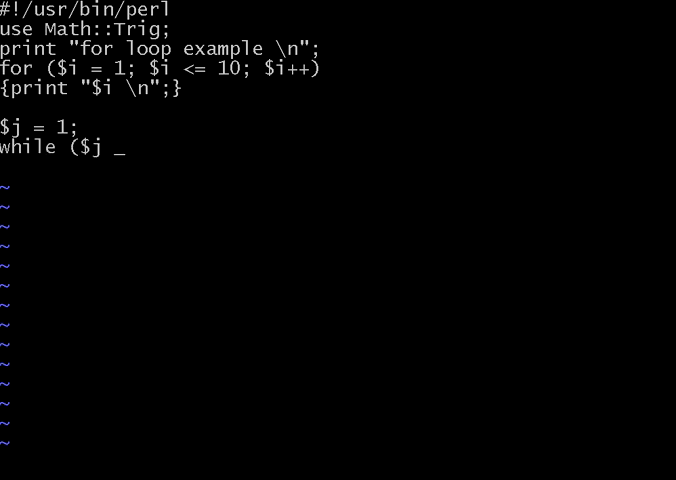
pyautogui.write('<= 10')
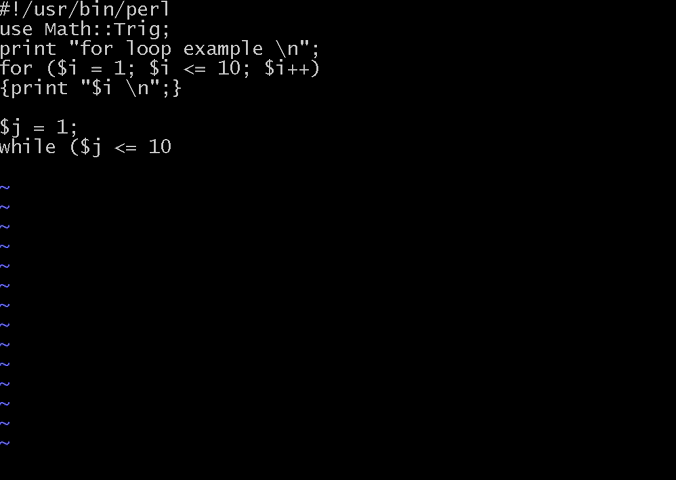
pyautogui.write(')')
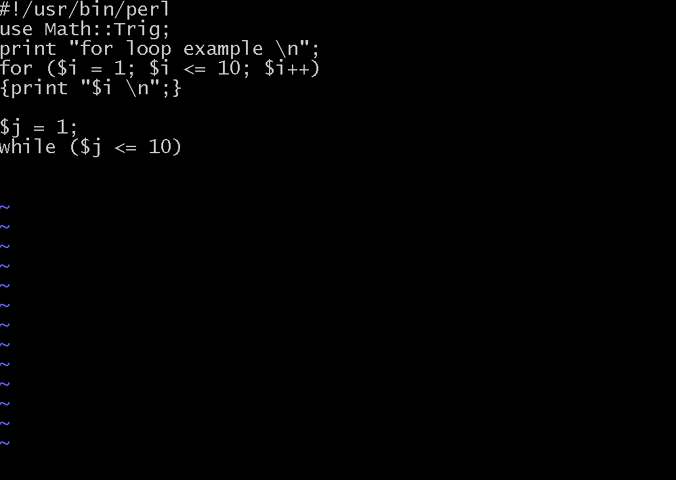
# Give the while loop a body printing "$j \n" and incrementing with j++;, then start another print line
pyautogui.write('{ print "')
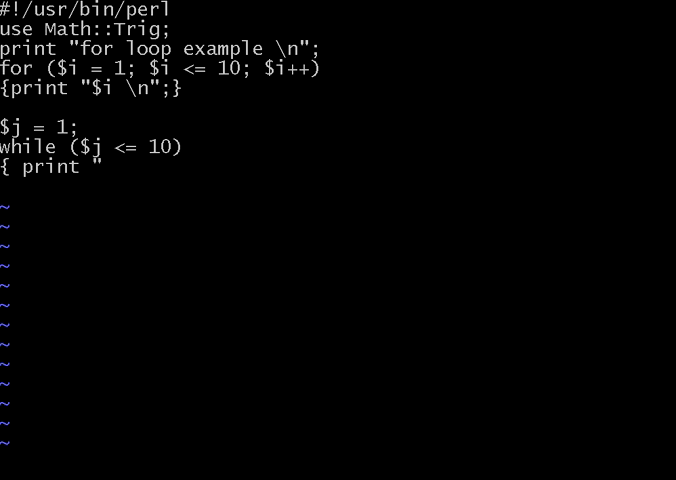
pyautogui.write('$j')
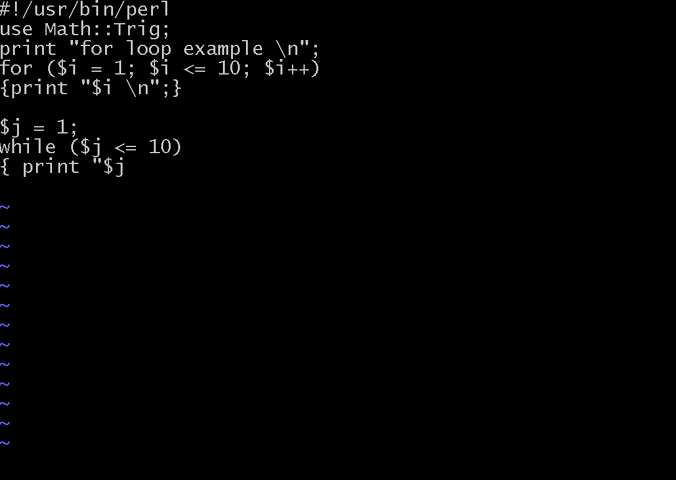
pyautogui.write('\\n"')
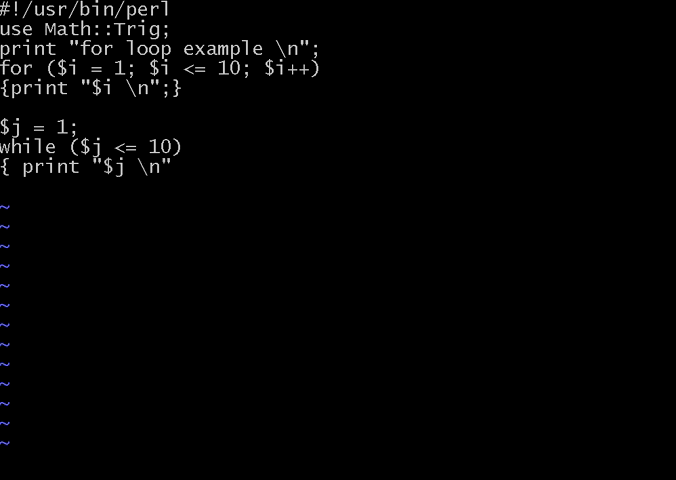
pyautogui.write(';')
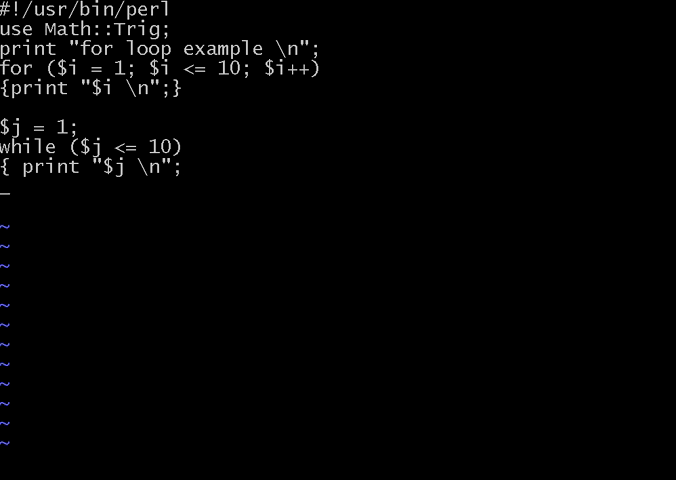
pyautogui.write('j++')
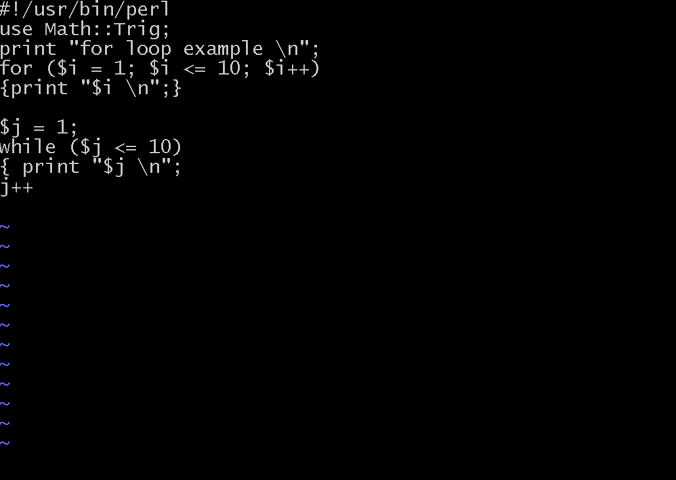
pyautogui.write(';')
pyautogui.write('}')
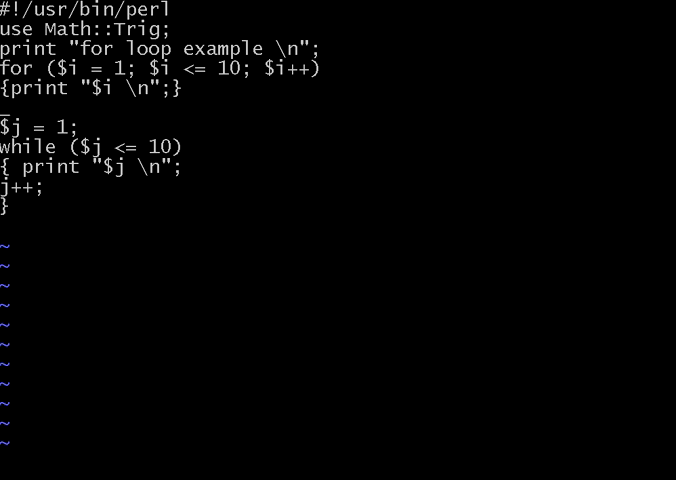
pyautogui.write('print "')
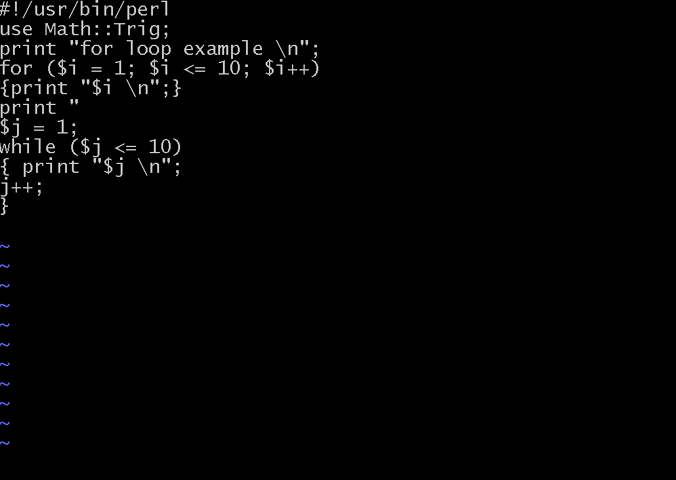
# Complete the heading print "while loop example \n"; above the while loop
pyautogui.write('while loop exm')
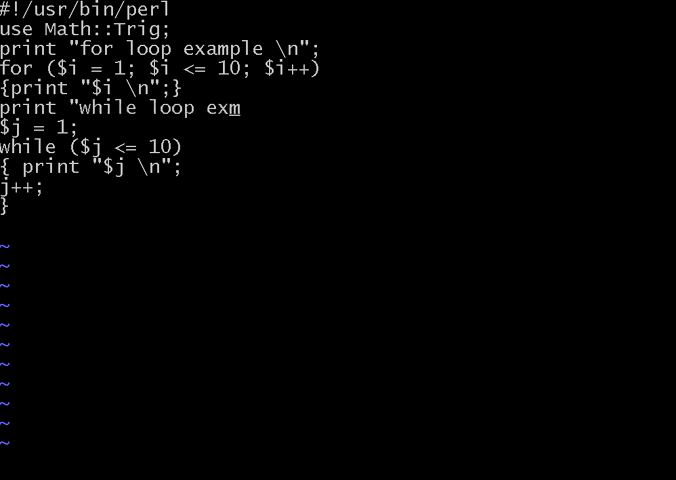
pyautogui.write('ample')
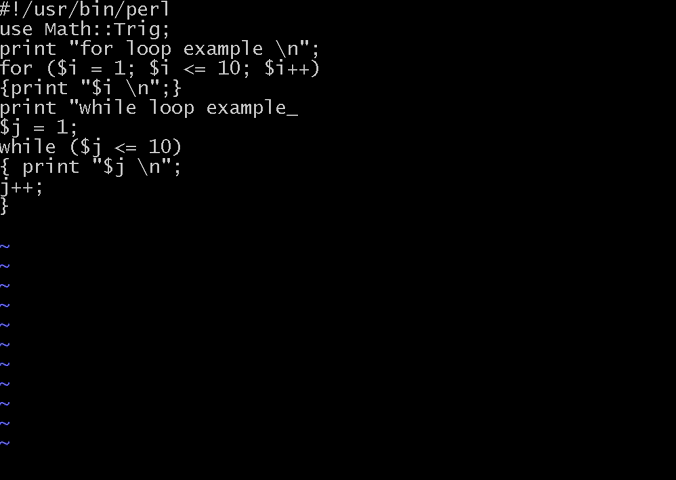
pyautogui.write('\\n";')
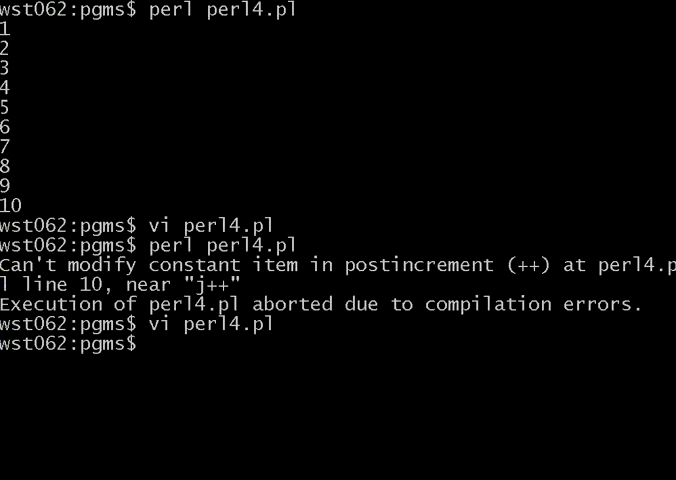
# Run perl perl4.pl again, printing the for and while loops counting 1 to 10
pyautogui.press('Return')
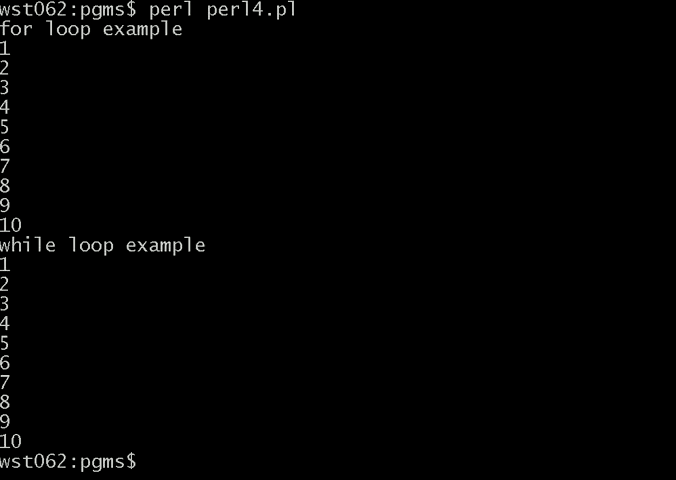